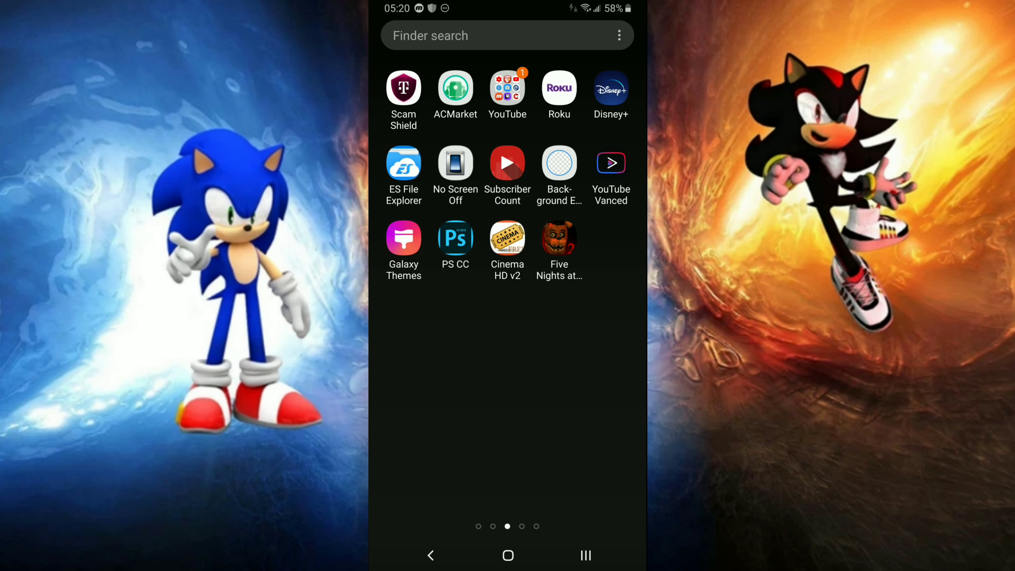
# Swipe the home screen to the page with the ZArchiver icon
pyautogui.hscroll(-3)
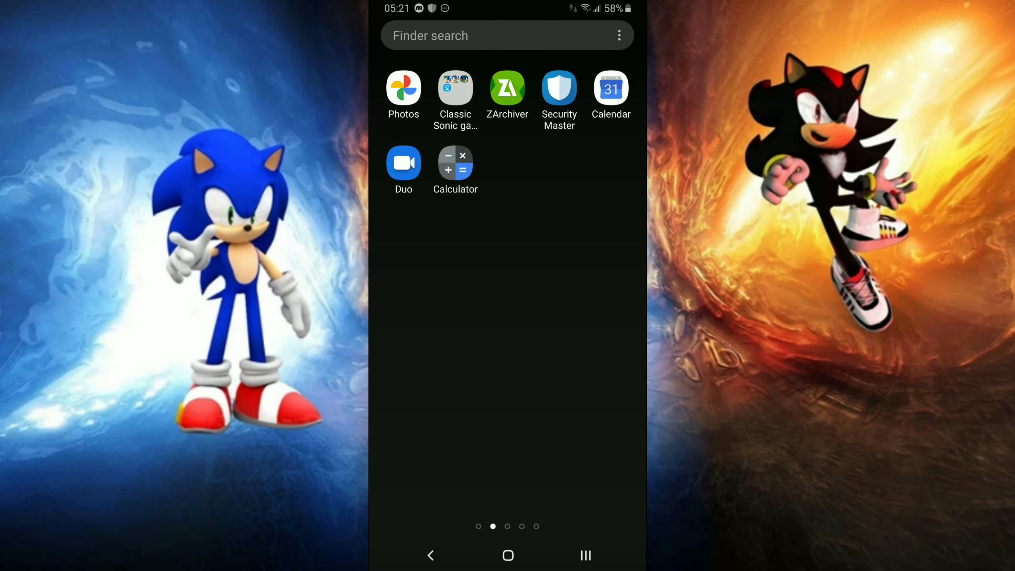
# Launch ZArchiver, enter Download and select the SRB2 Android v2.2.6 zip archive
pyautogui.click(507, 89)
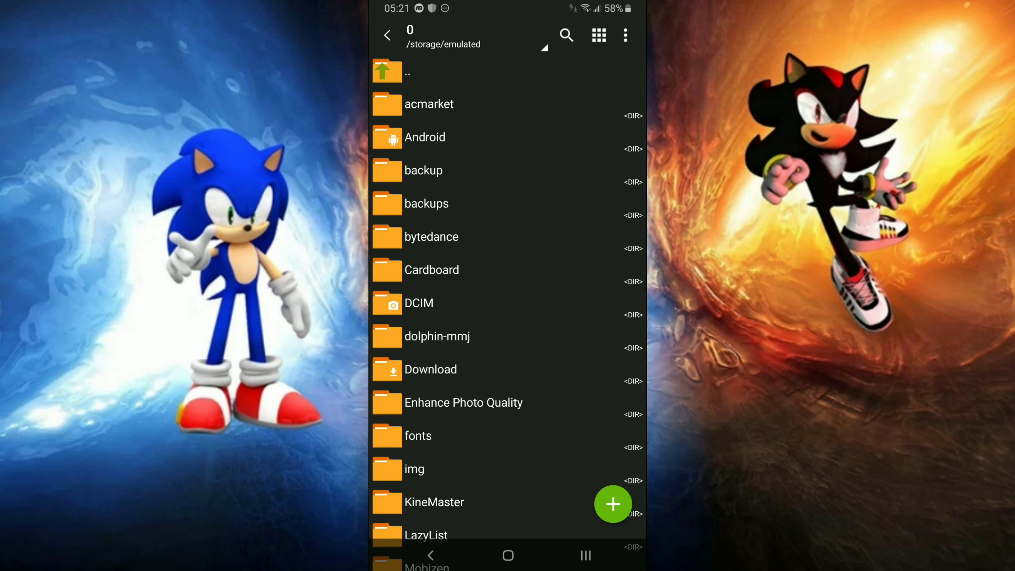
pyautogui.click(431, 369)
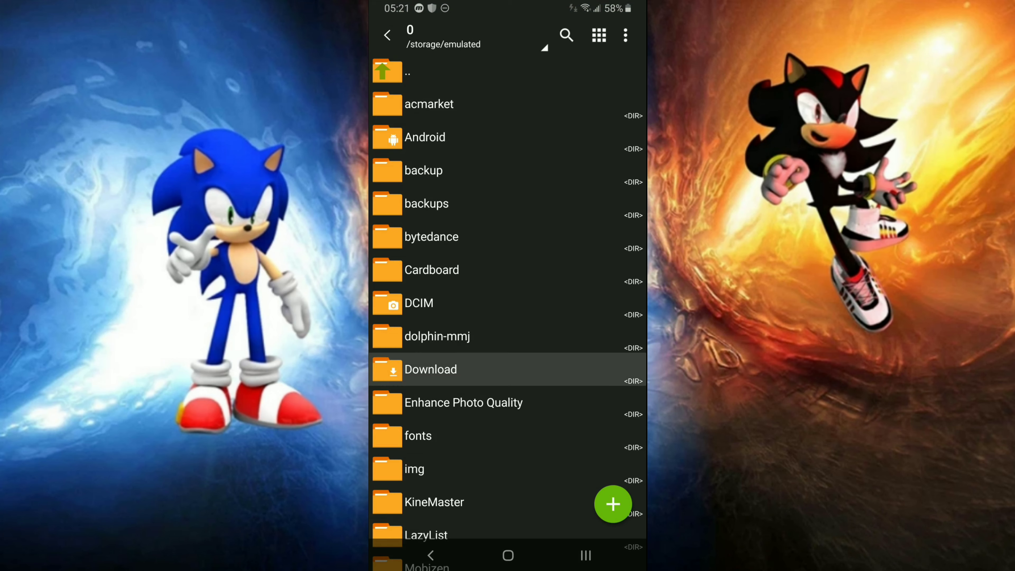
pyautogui.click(431, 369)
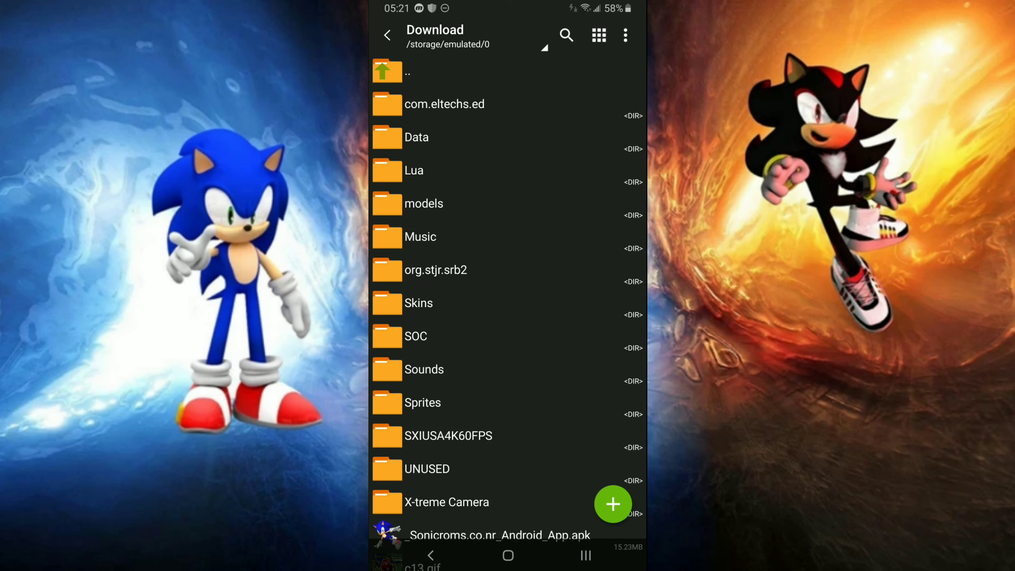
pyautogui.scroll(-3)
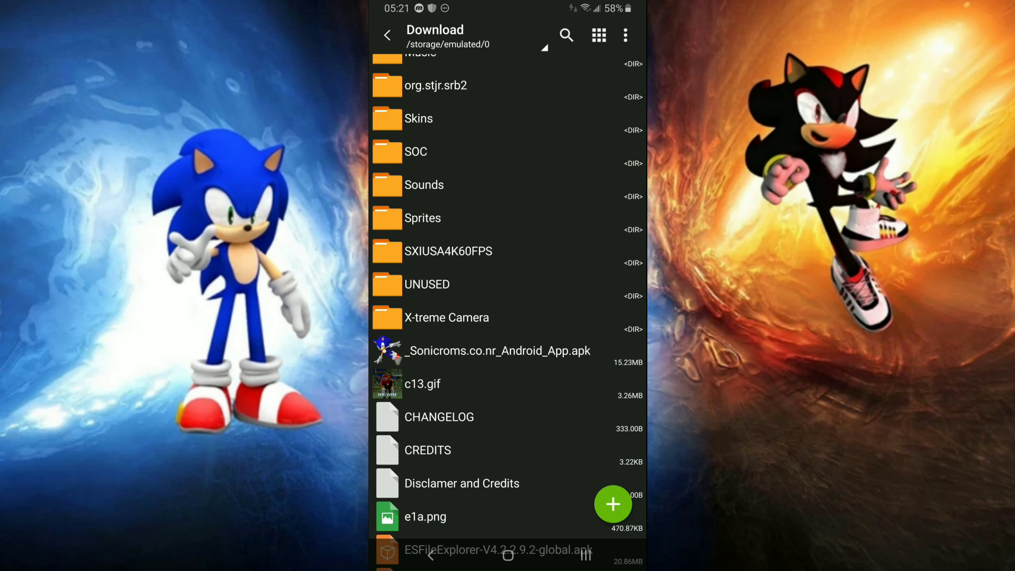
pyautogui.scroll(-3)
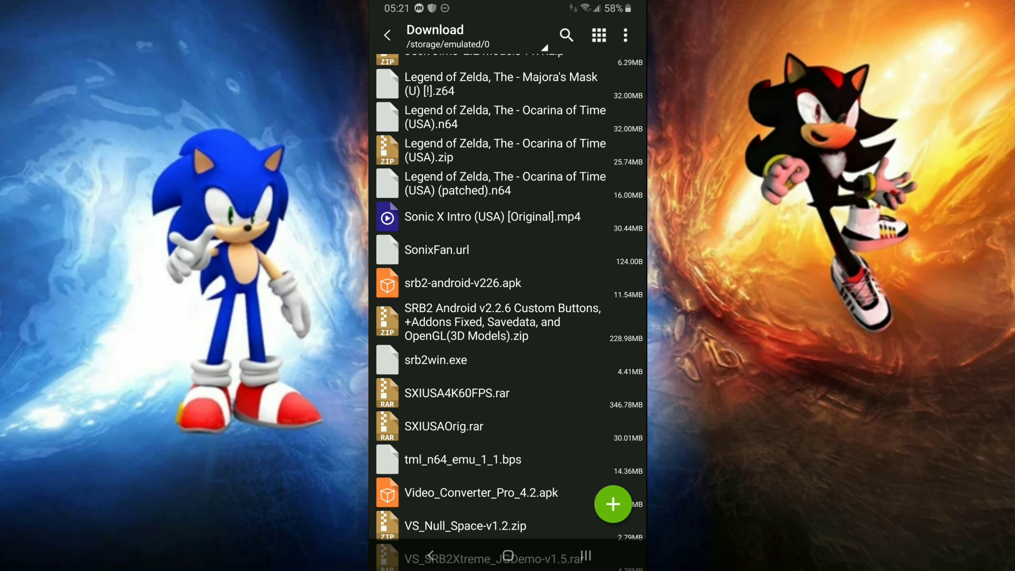
pyautogui.scroll(-3)
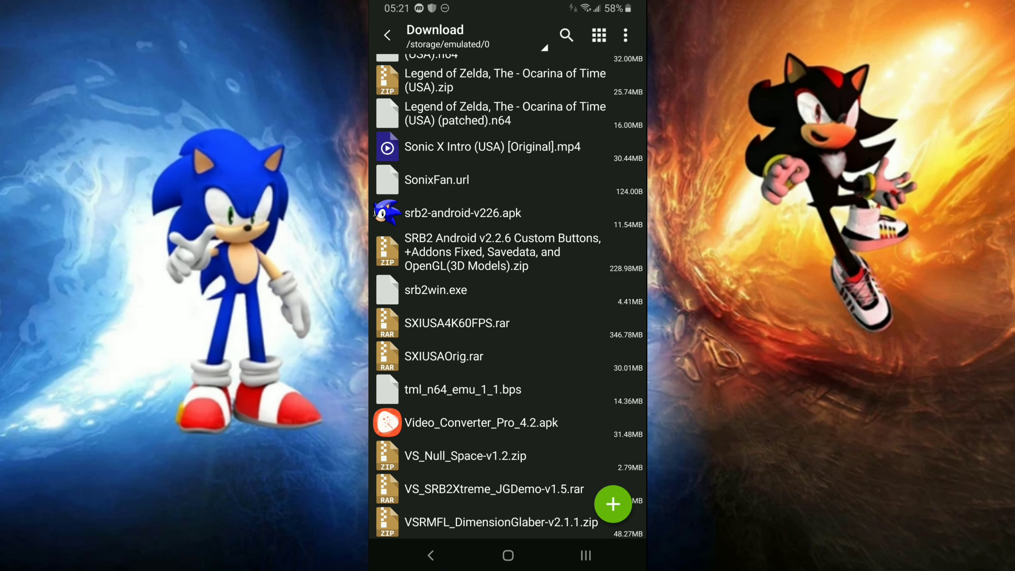
pyautogui.click(502, 252)
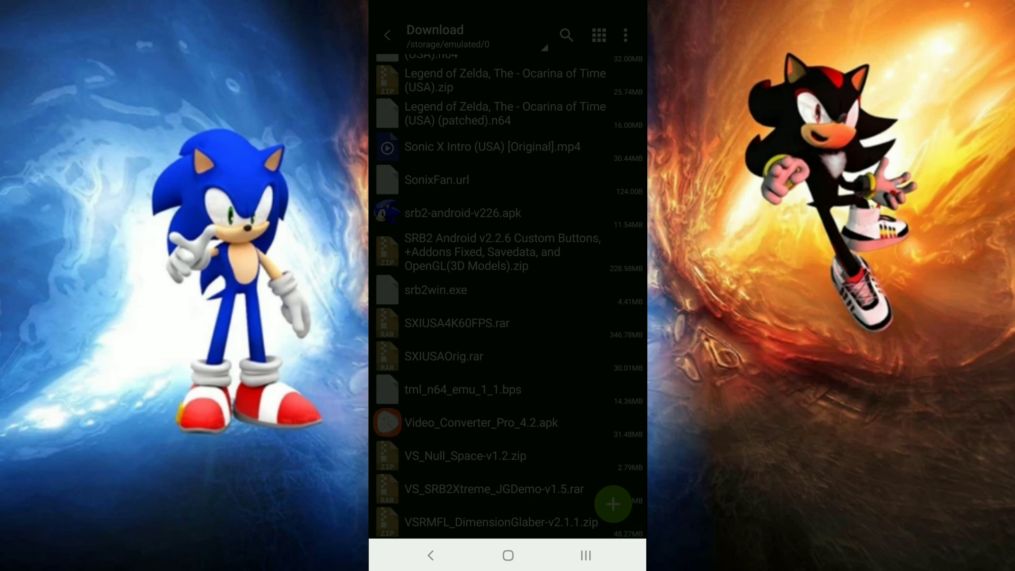
# View the archive contents and copy the org.stjr.srb2 folder
pyautogui.click(502, 252)
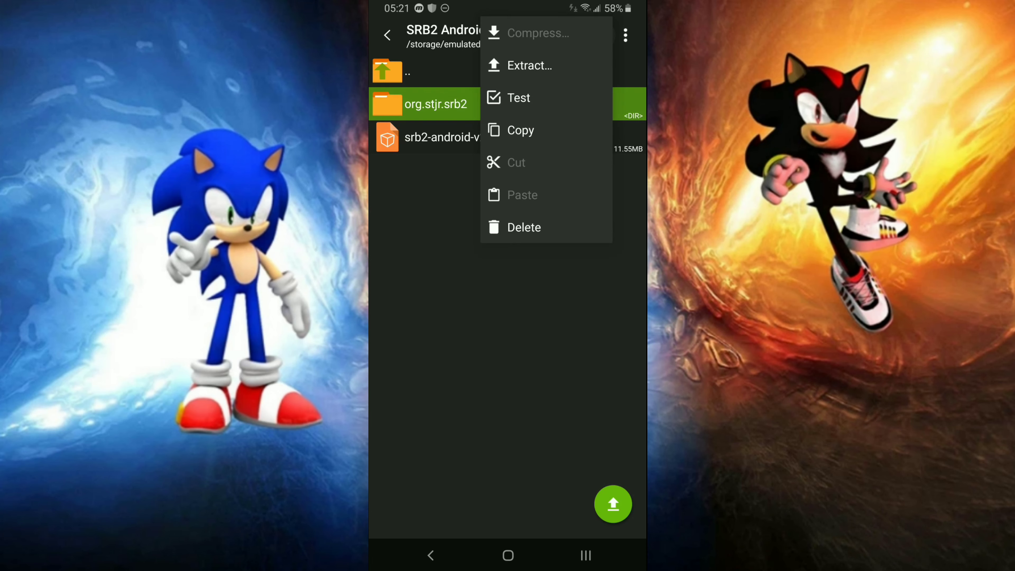
pyautogui.click(520, 130)
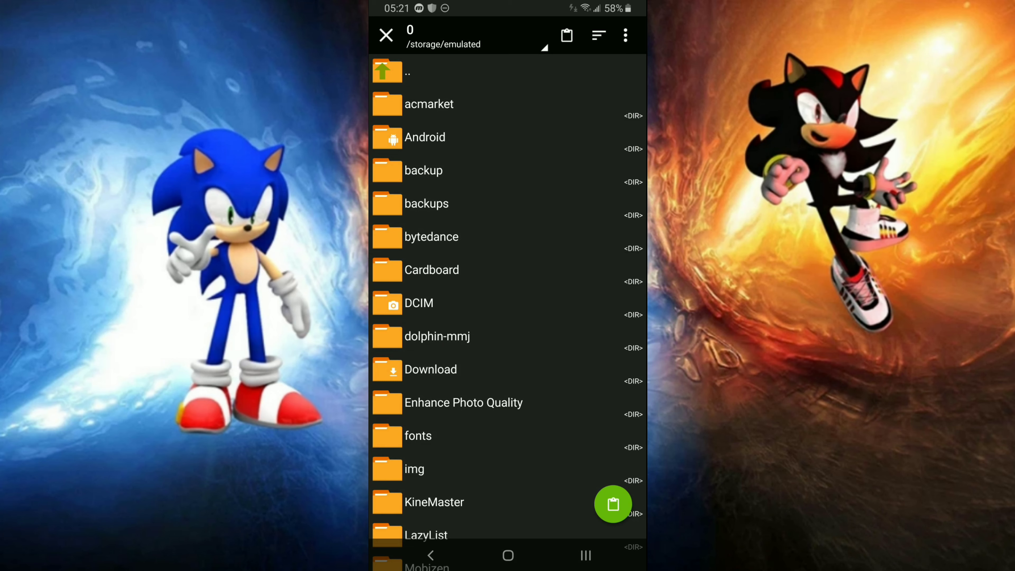
# Paste the copied org.stjr.srb2 folder into internal storage's Android/data
pyautogui.click(425, 137)
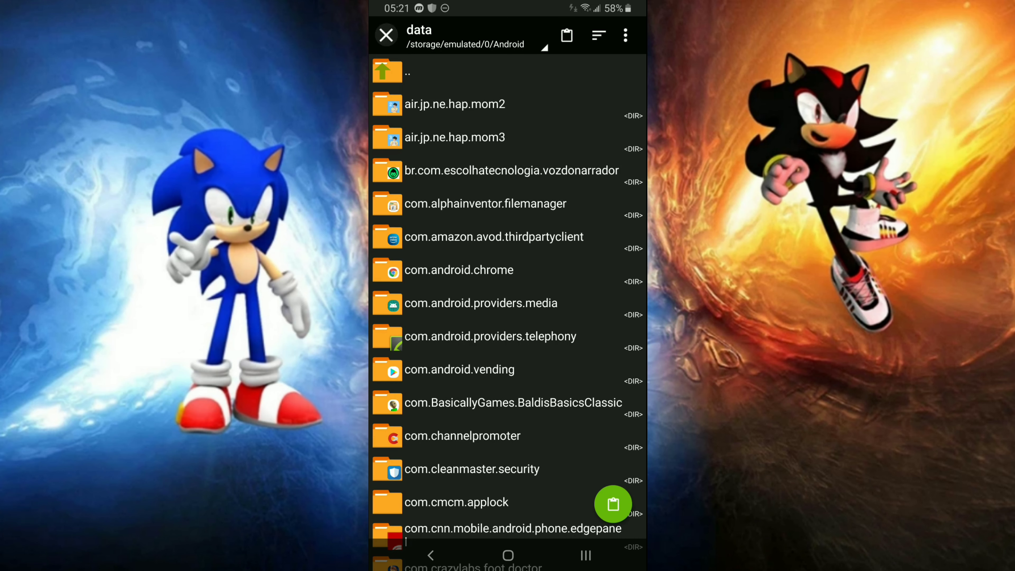
pyautogui.click(386, 35)
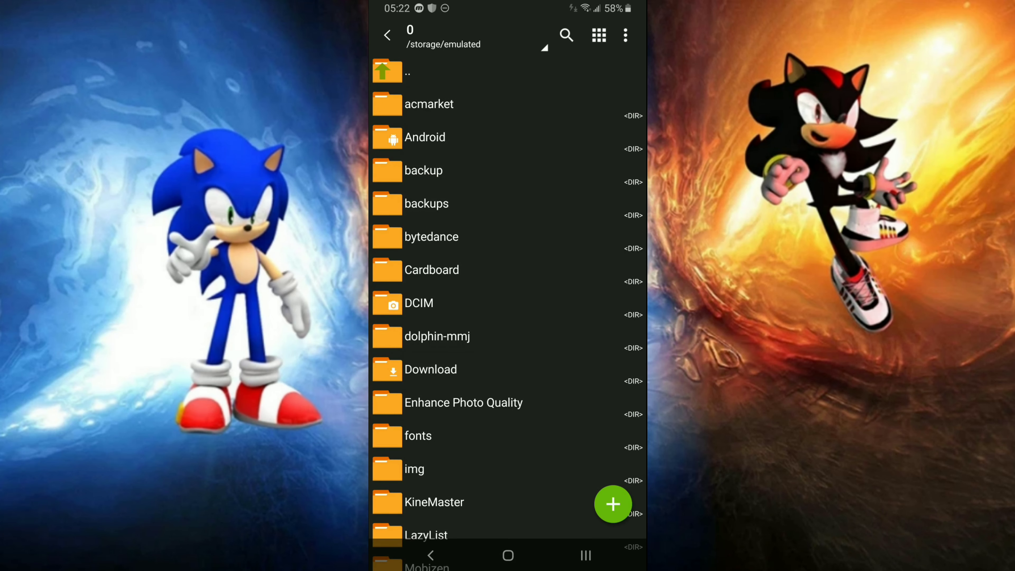
# Return to Download and locate srb2-android-v226.apk for opening
pyautogui.click(432, 369)
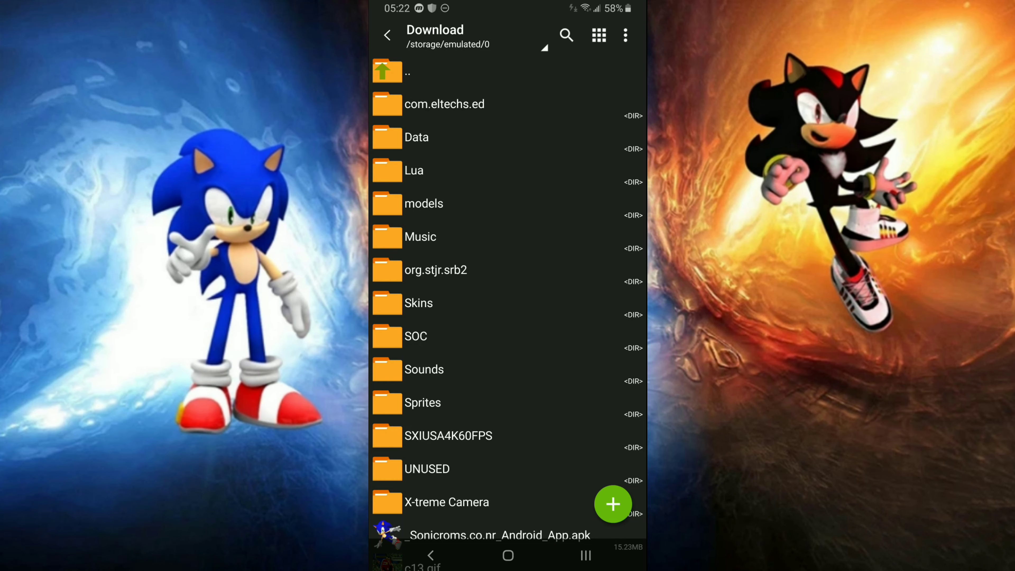
pyautogui.scroll(-3)
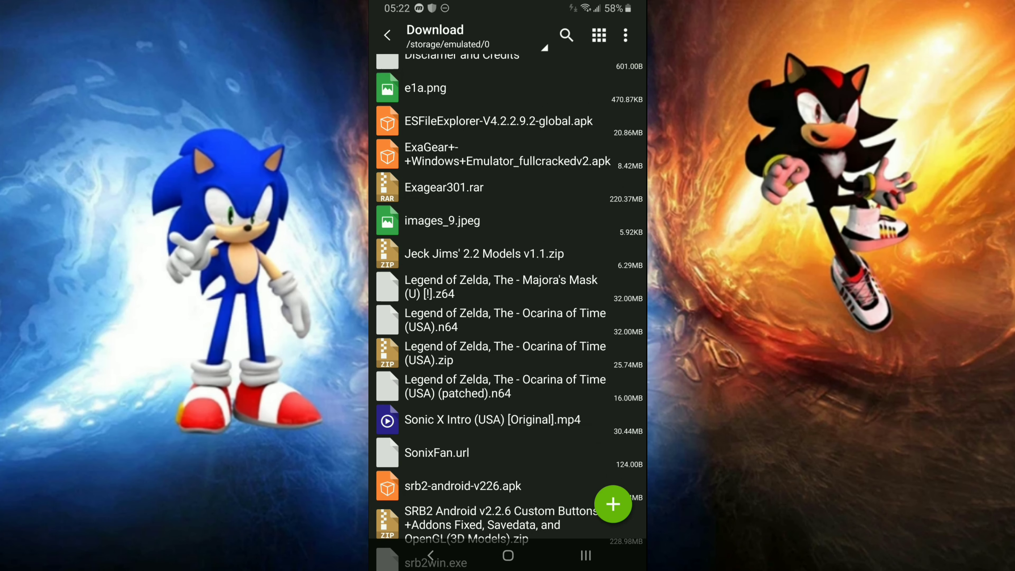
pyautogui.scroll(-3)
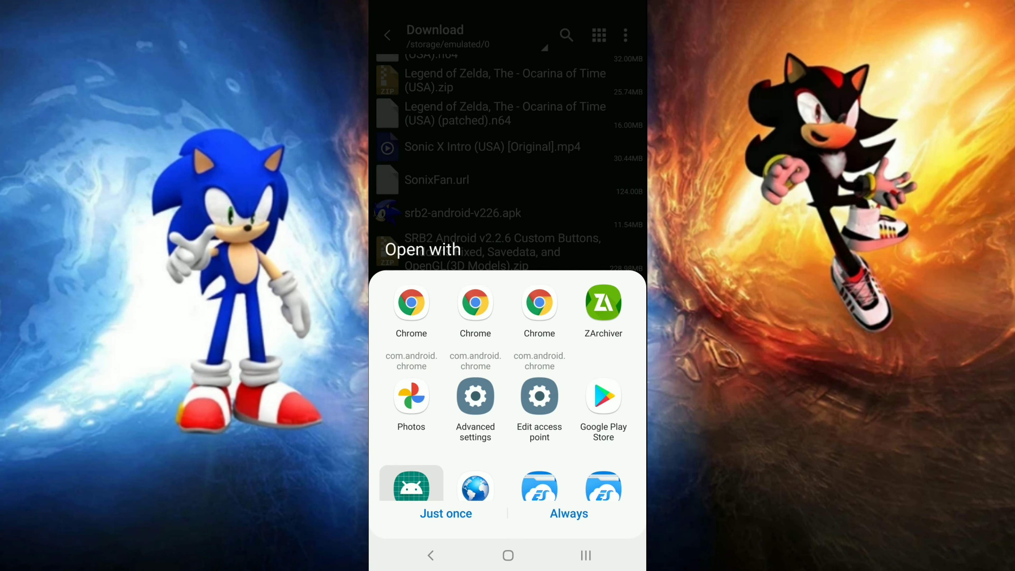
# Choose Package installer and confirm installing the Sonic Robo Blast 2 update
pyautogui.scroll(3)
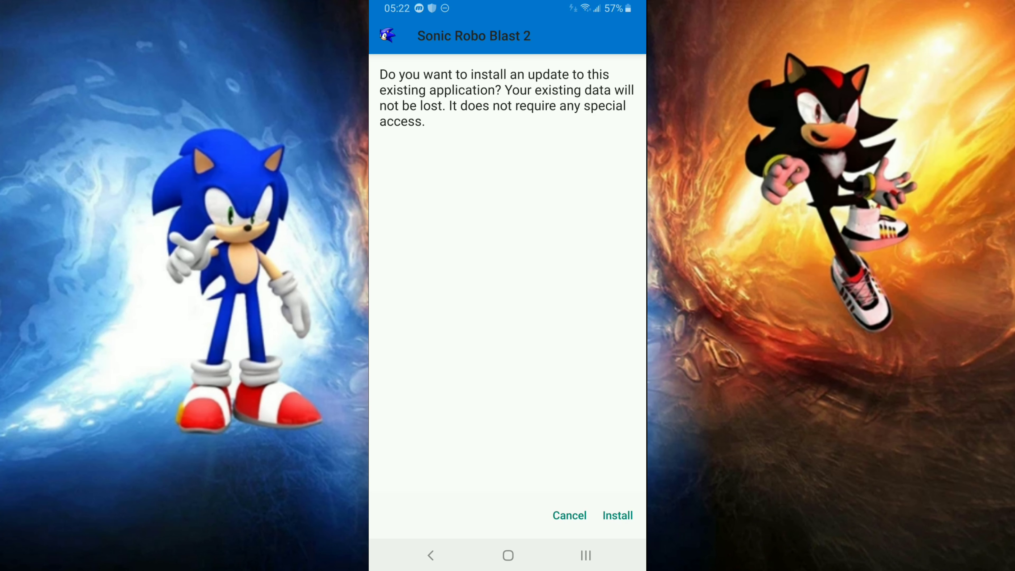
pyautogui.click(617, 515)
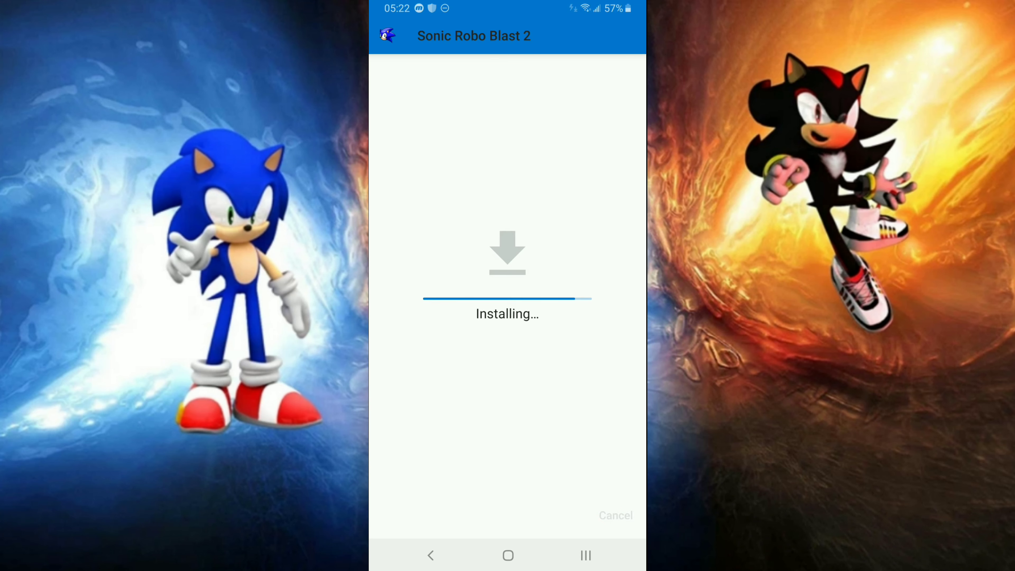